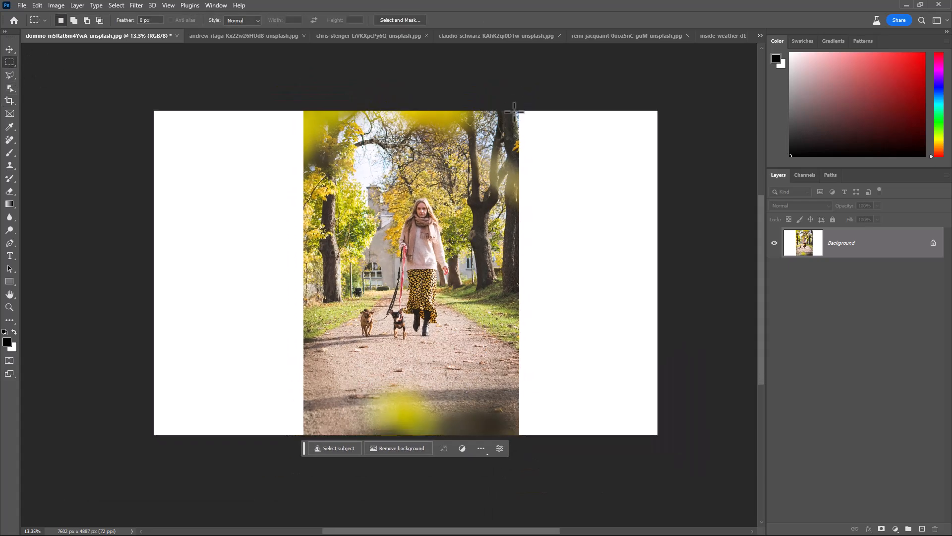
# Step: Select the whole canvas and run Generative Fill with a blank prompt to fill the sides
pyautogui.moveTo(515, 113); pyautogui.dragTo(584, 326)
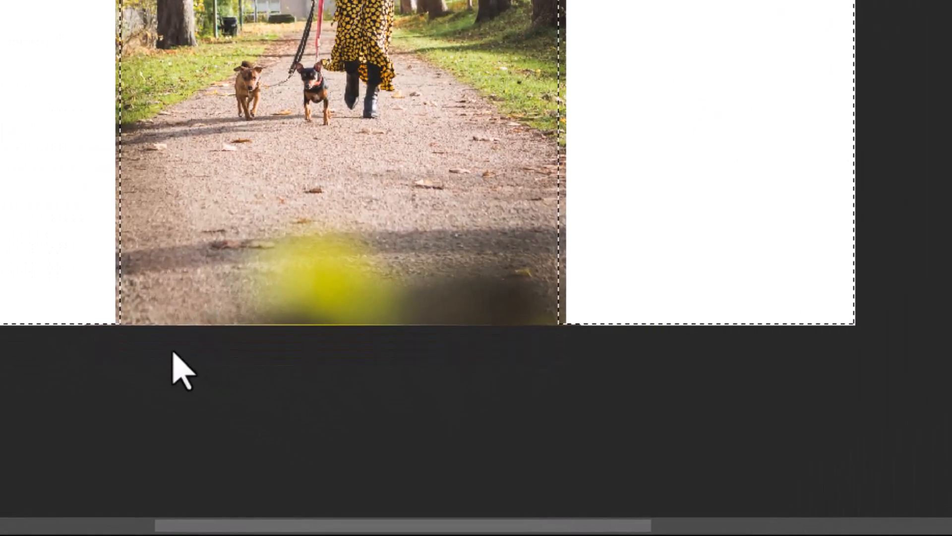
pyautogui.click(182, 371)
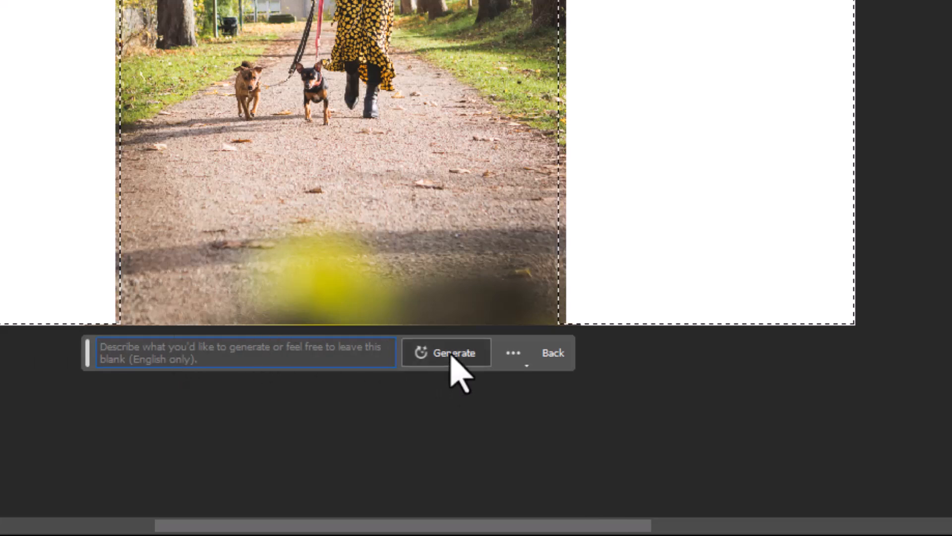
pyautogui.click(446, 352)
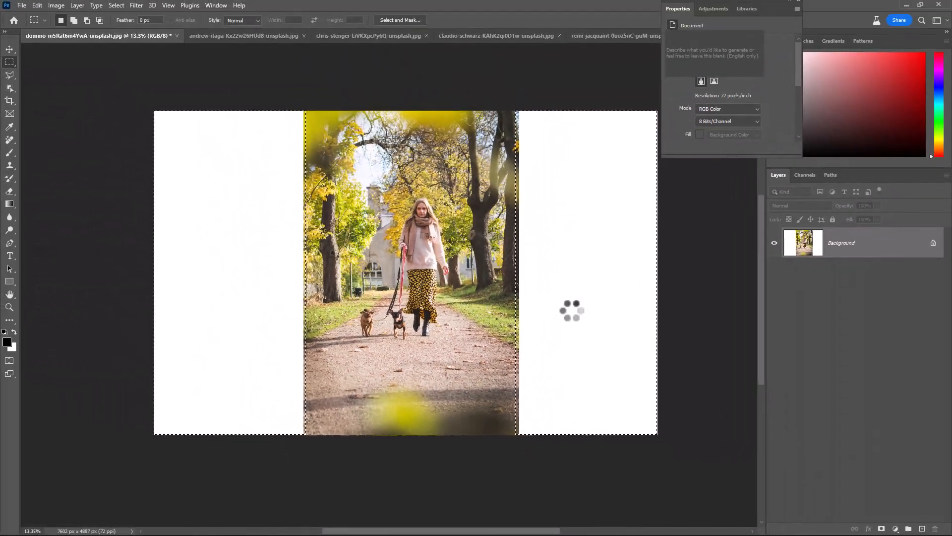
# Step: Browse the three generated woodland variations and keep the first one
pyautogui.click(747, 87)
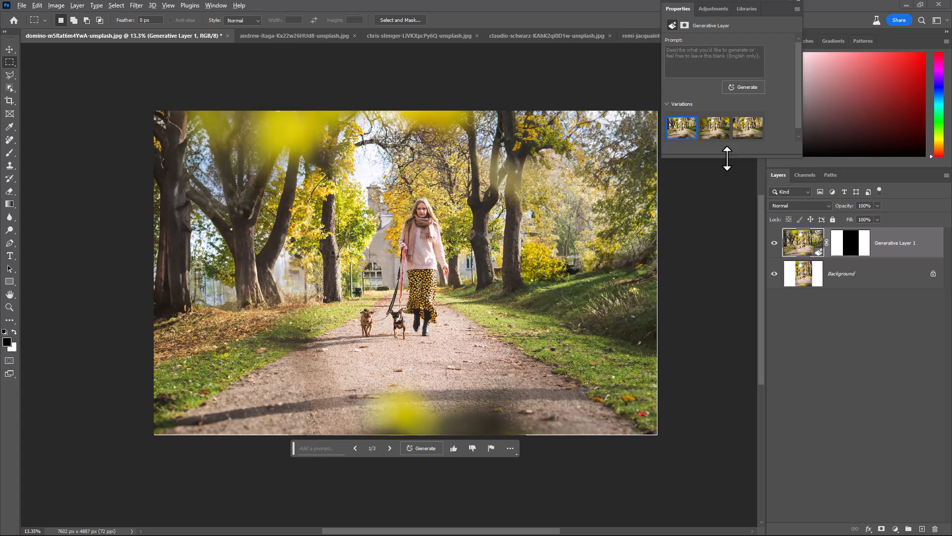
pyautogui.moveTo(727, 161); pyautogui.dragTo(723, 195)
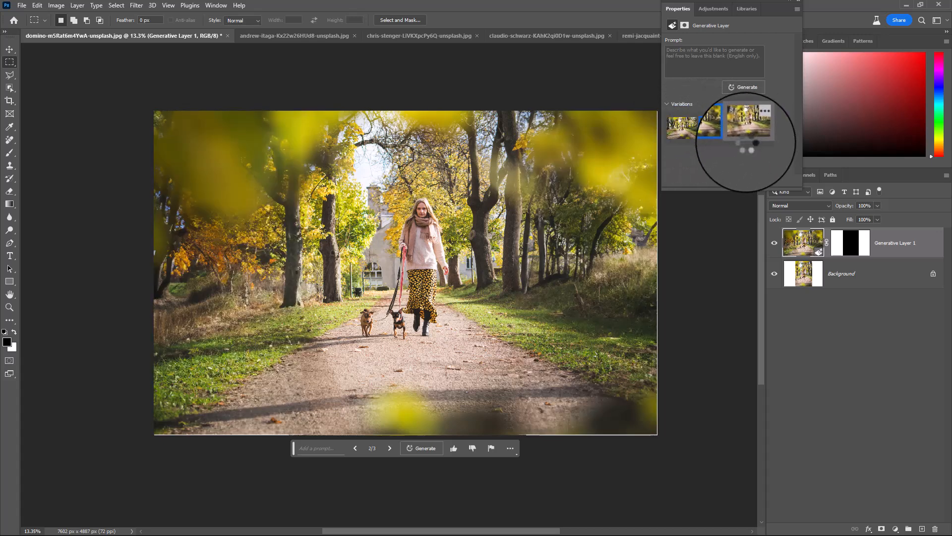
pyautogui.click(748, 120)
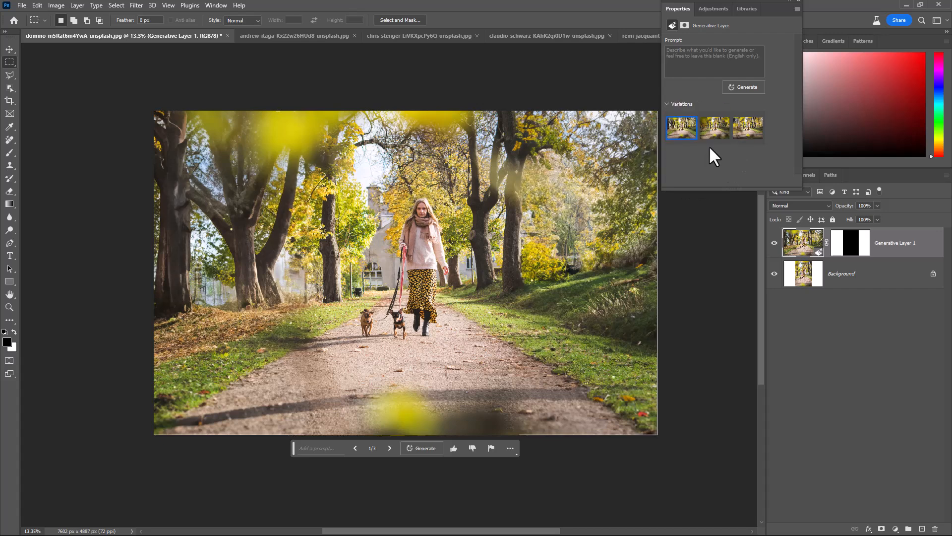
pyautogui.moveTo(775, 243)
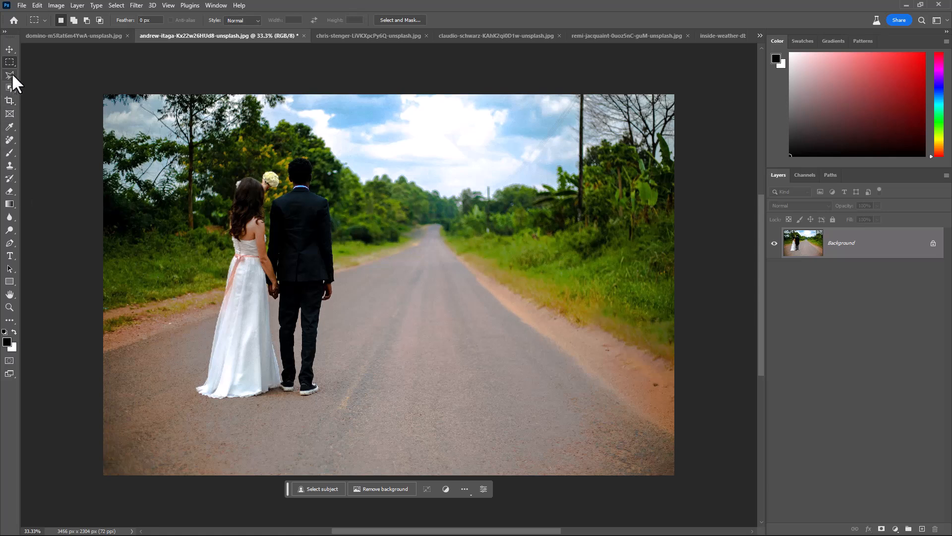
# Step: Lasso the right roadside and enter the Generative Fill prompt 'wall full of flower'
pyautogui.click(10, 75)
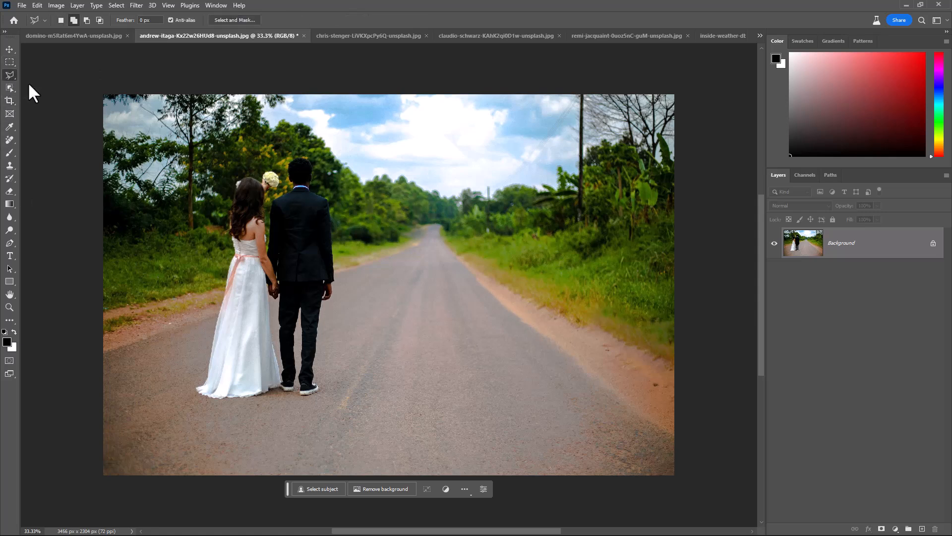
pyautogui.moveTo(689, 482)
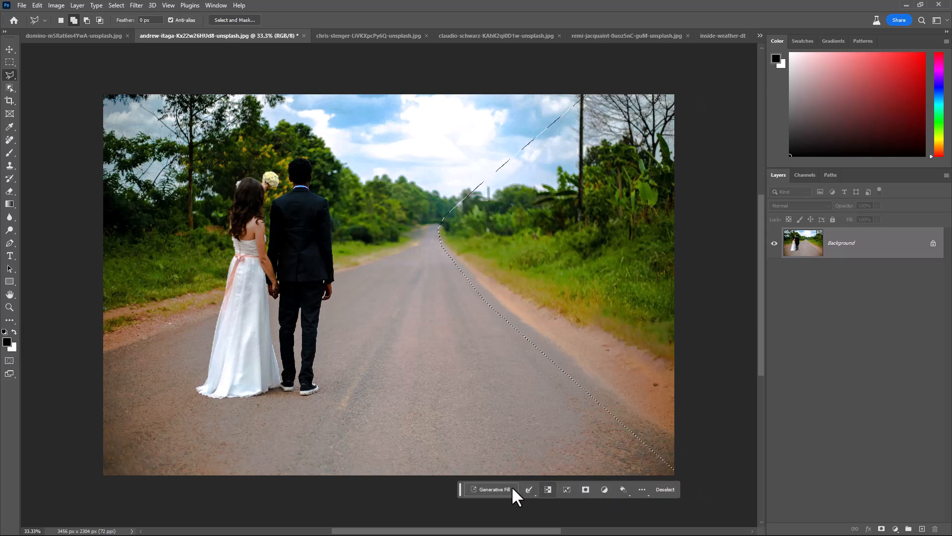
pyautogui.click(492, 489)
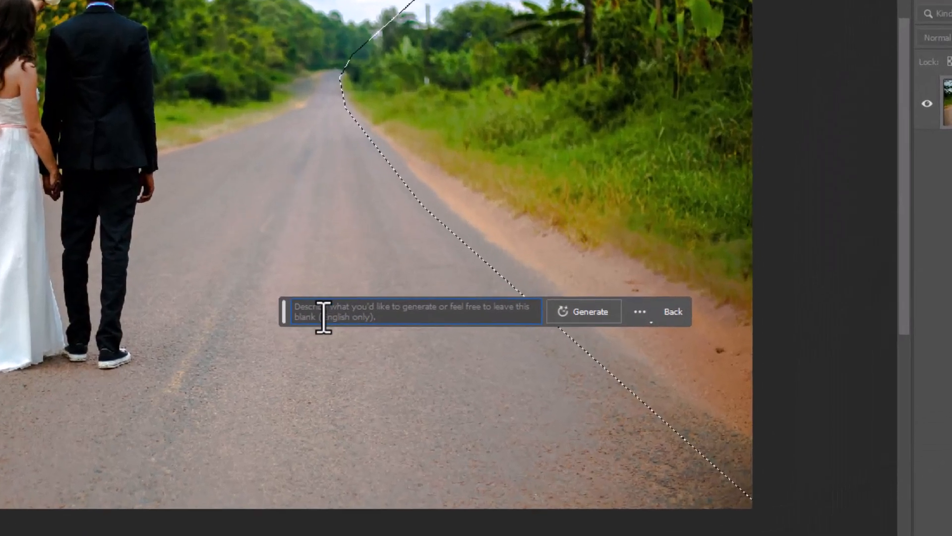
pyautogui.write('wall full of flowers')
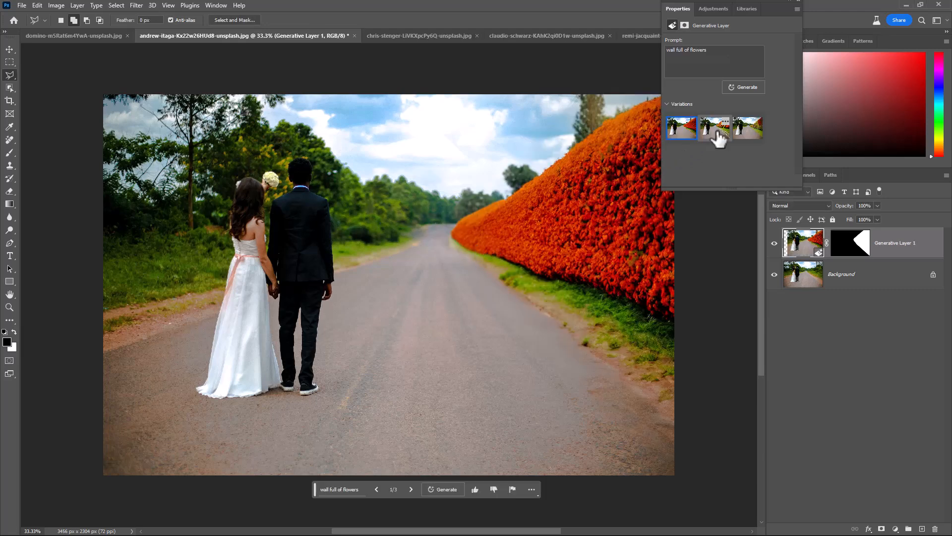
# Step: Preview the flower wall variations and keep the third, colourful hedge
pyautogui.click(715, 128)
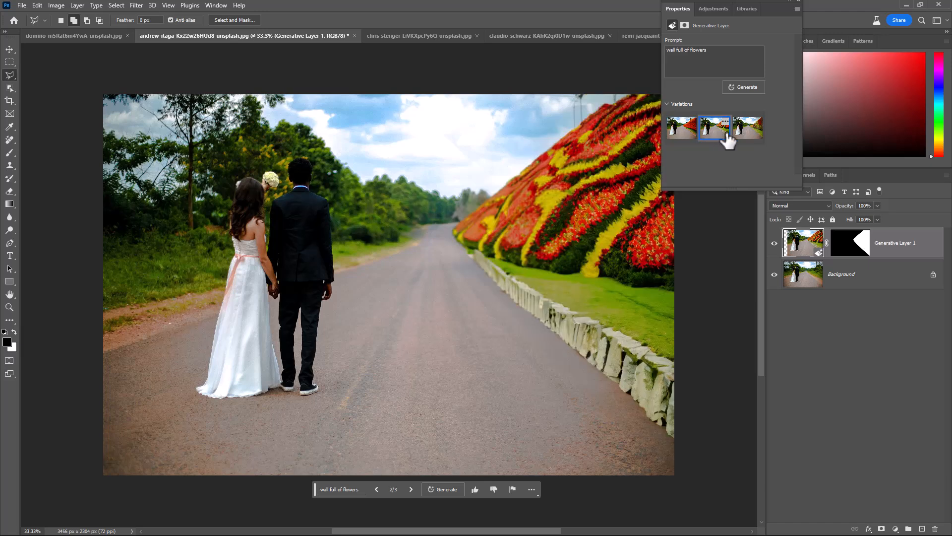
pyautogui.click(748, 127)
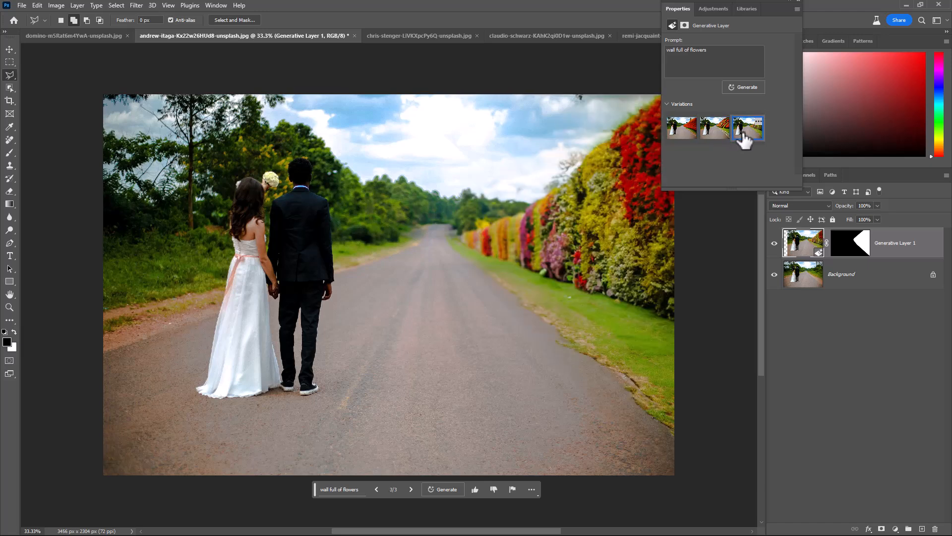
pyautogui.click(748, 128)
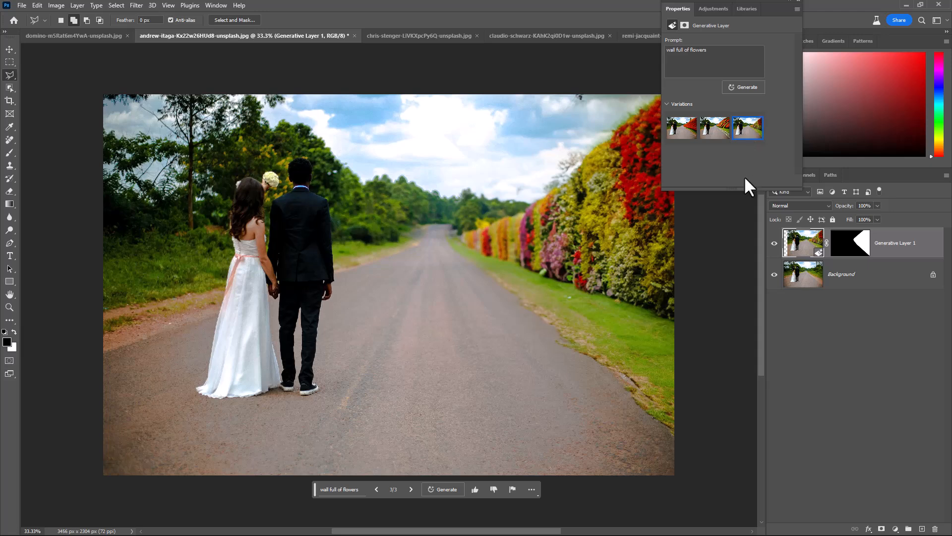
pyautogui.moveTo(774, 243)
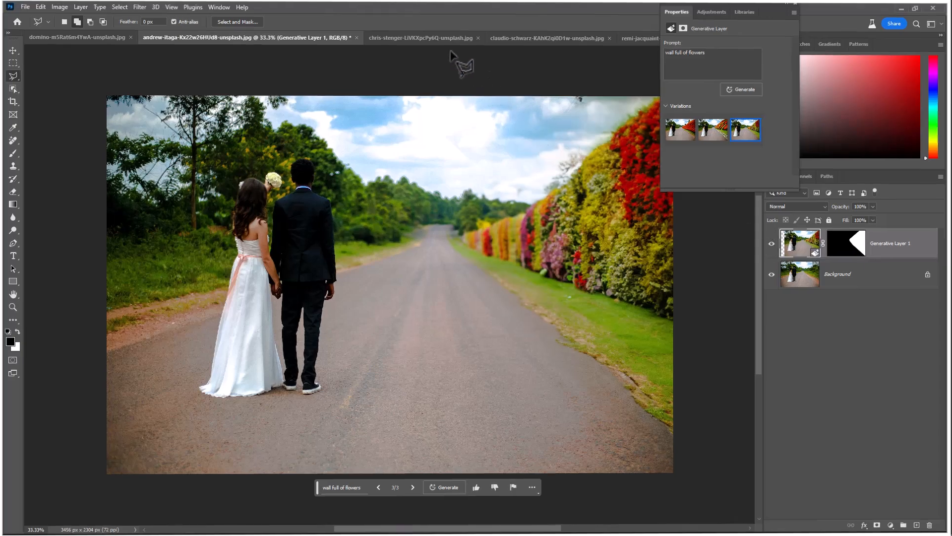
pyautogui.click(418, 37)
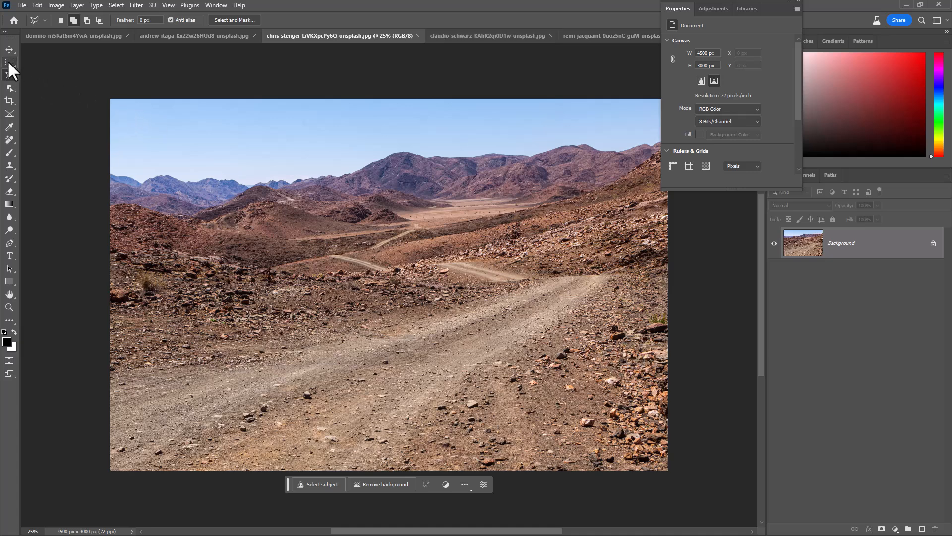
# Step: Marquee-select the foreground dirt road and generate a car there with Generative Fill
pyautogui.click(10, 61)
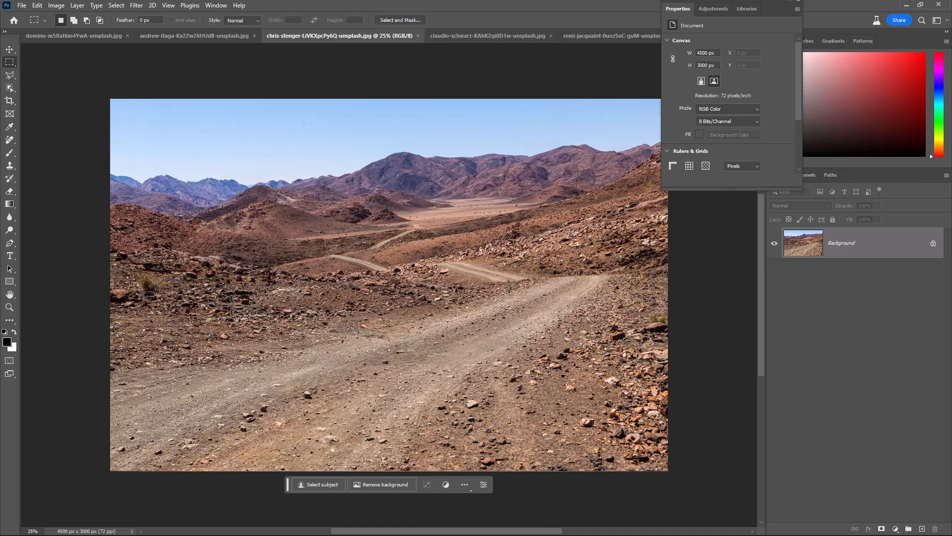
pyautogui.moveTo(227, 296); pyautogui.dragTo(604, 450)
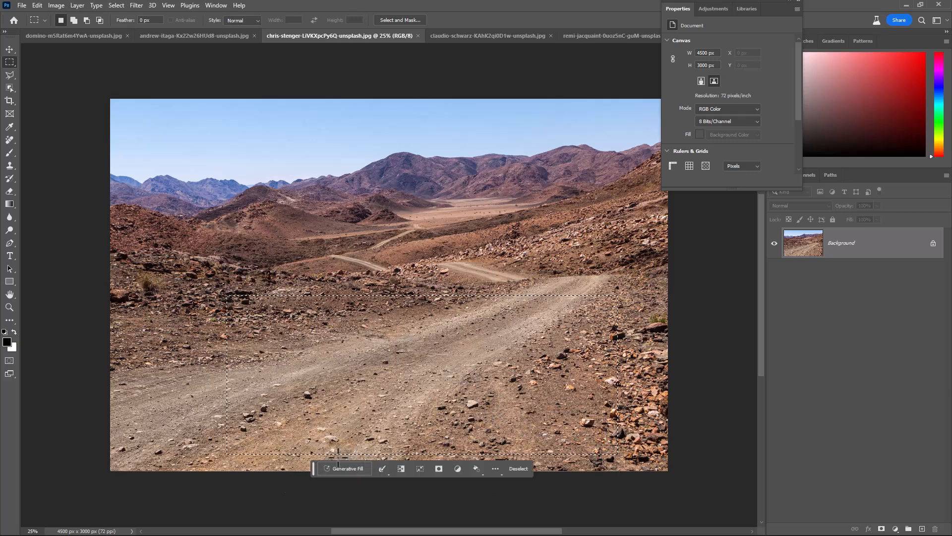
pyautogui.click(346, 468)
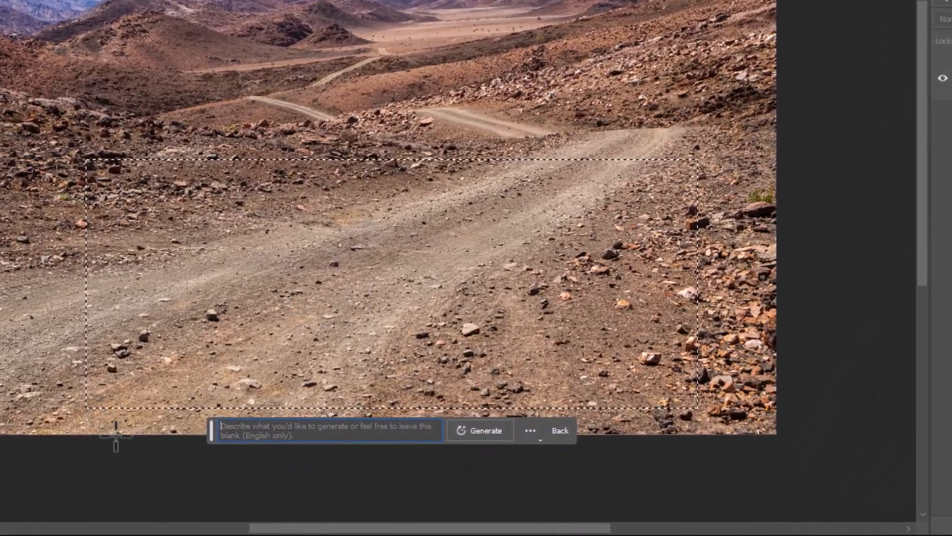
pyautogui.write('add a ferrari sf90 car')
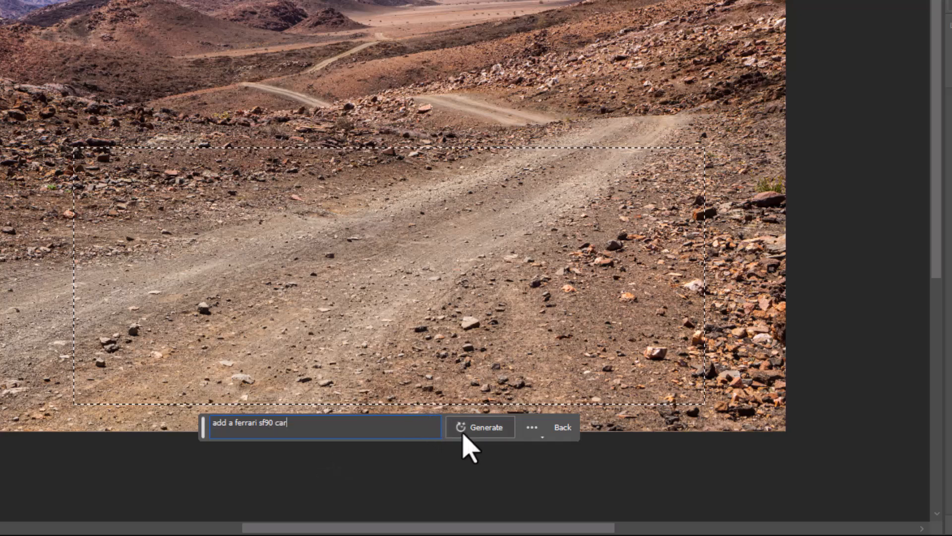
pyautogui.click(479, 427)
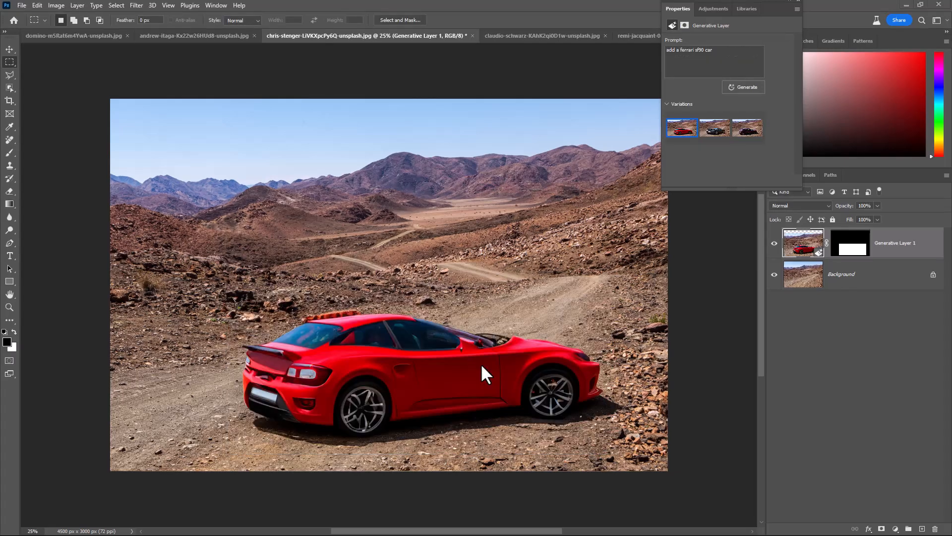
pyautogui.moveTo(712, 131)
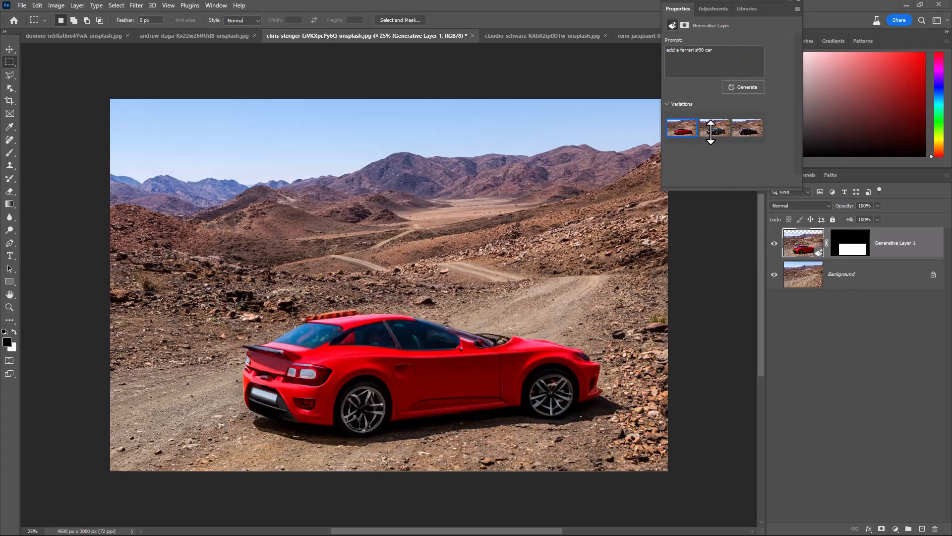
# Step: Compare the black and maroon car variations, then return to the red car
pyautogui.click(715, 128)
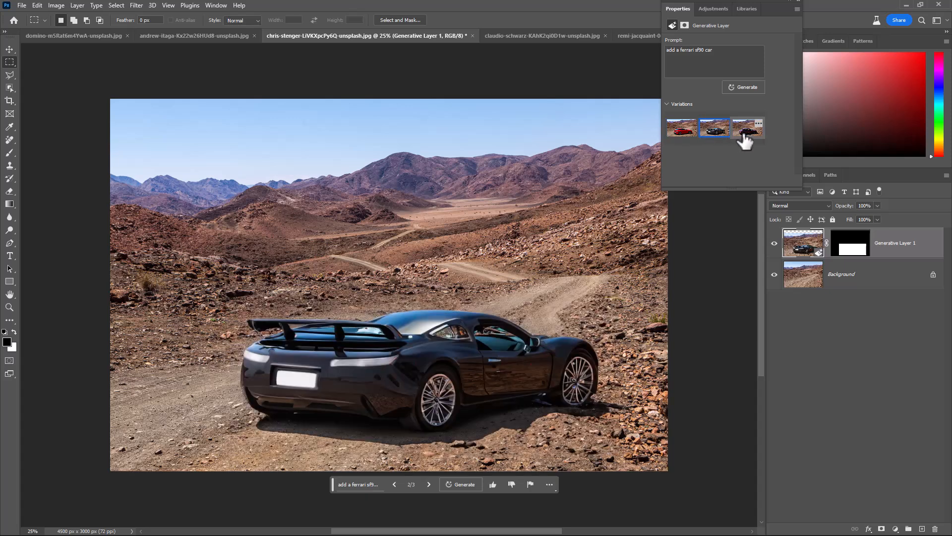
pyautogui.click(748, 128)
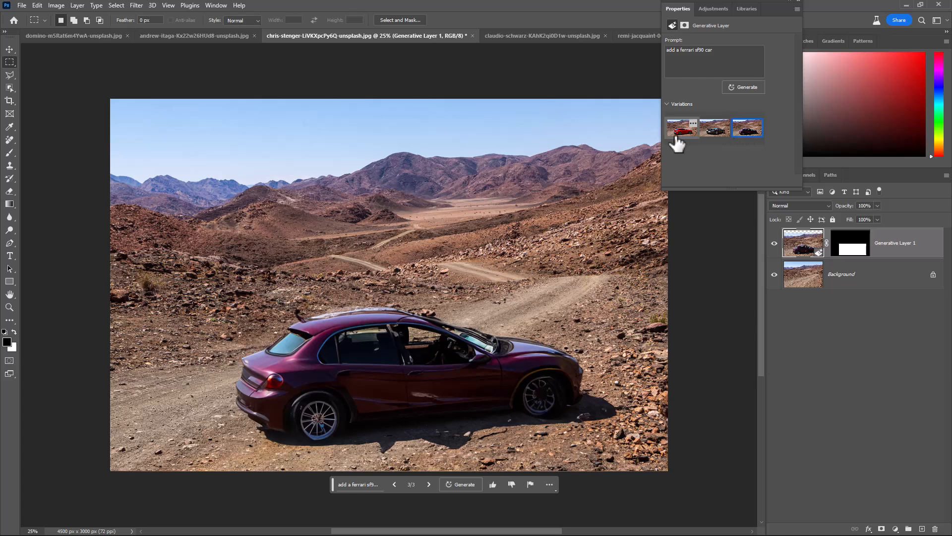
pyautogui.moveTo(571, 309)
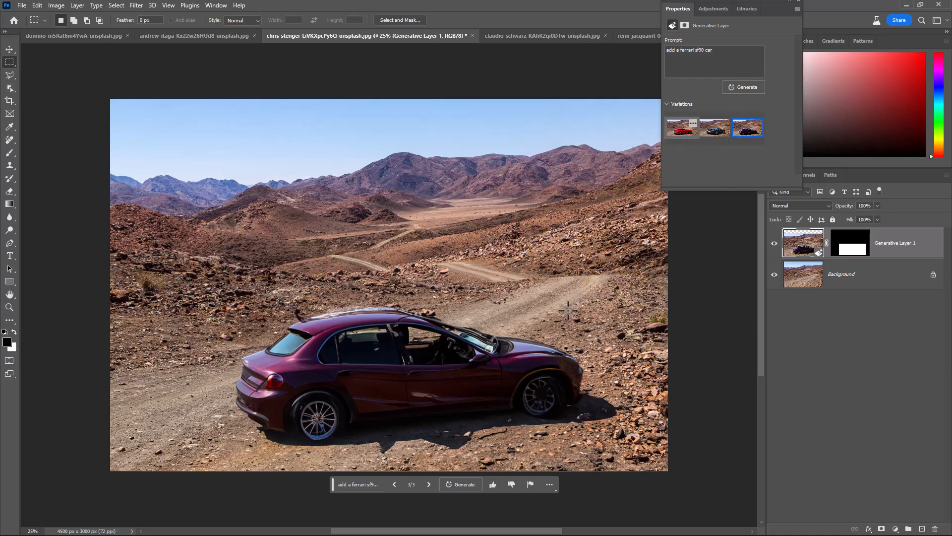
pyautogui.click(682, 128)
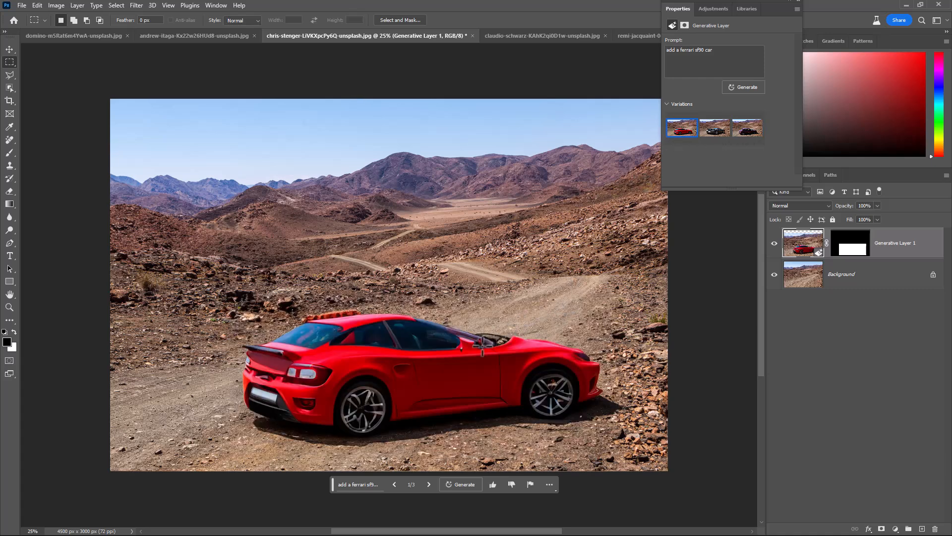
pyautogui.click(774, 243)
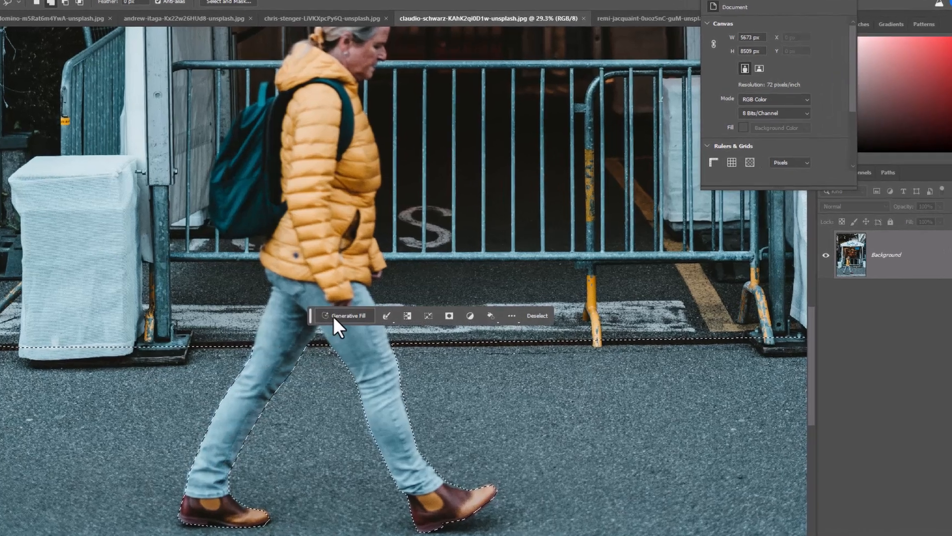
# Step: Generate 'reflective wet ground' in the selected area under the walking person
pyautogui.click(346, 315)
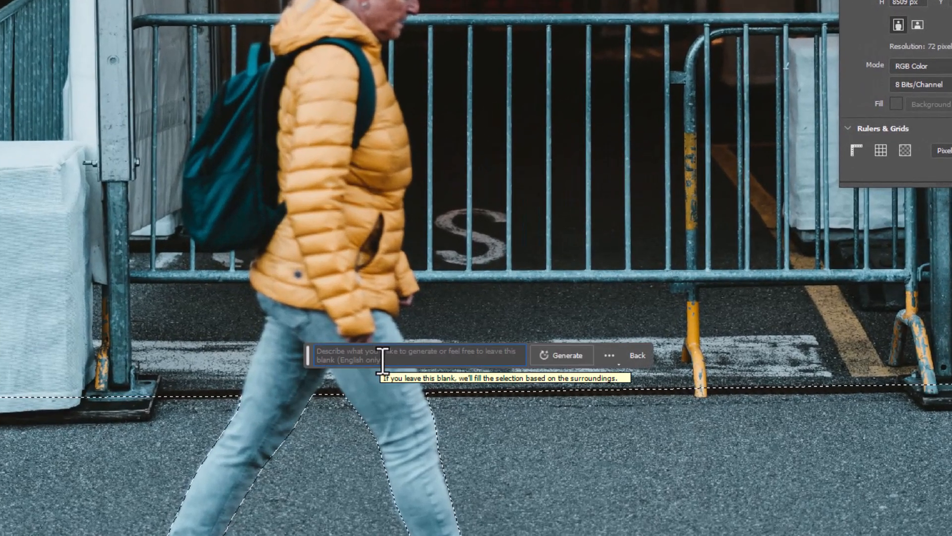
pyautogui.write('refl')
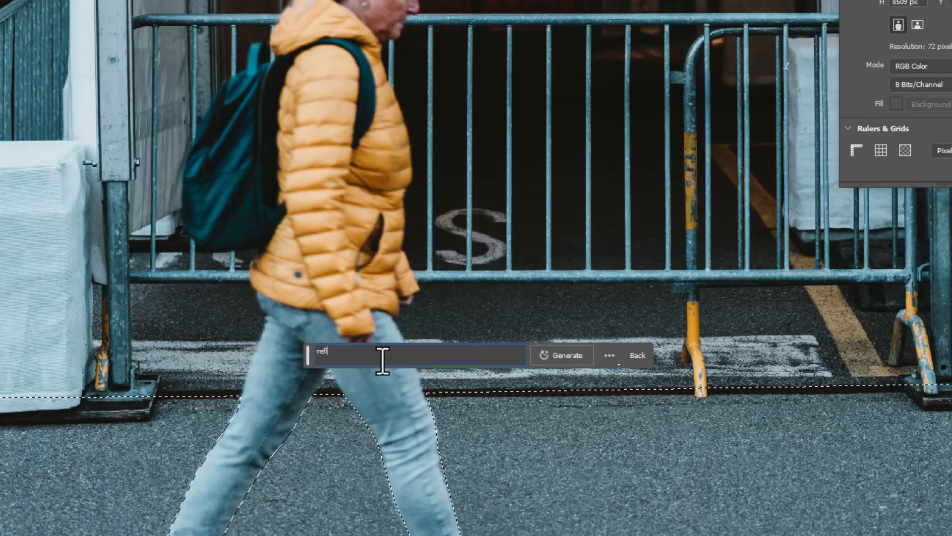
pyautogui.write('reflective wet ground')
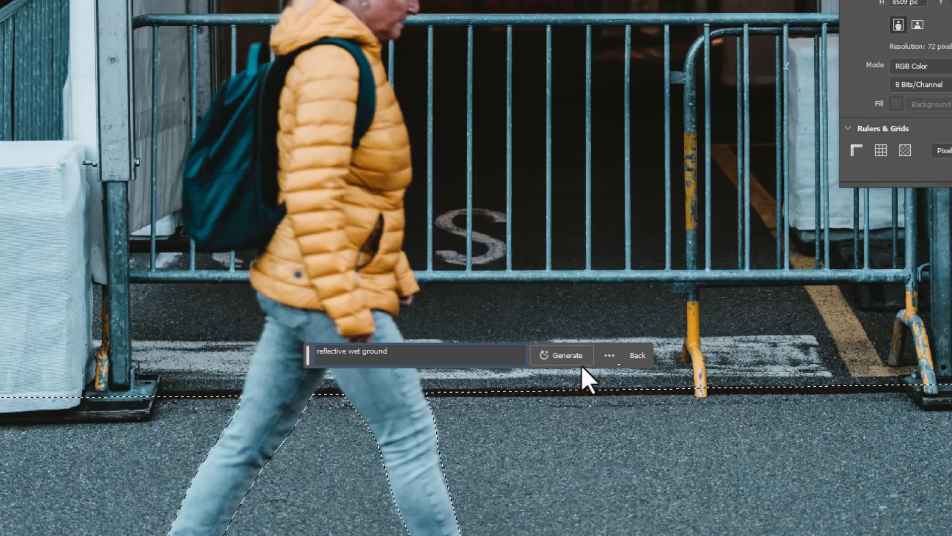
pyautogui.click(561, 354)
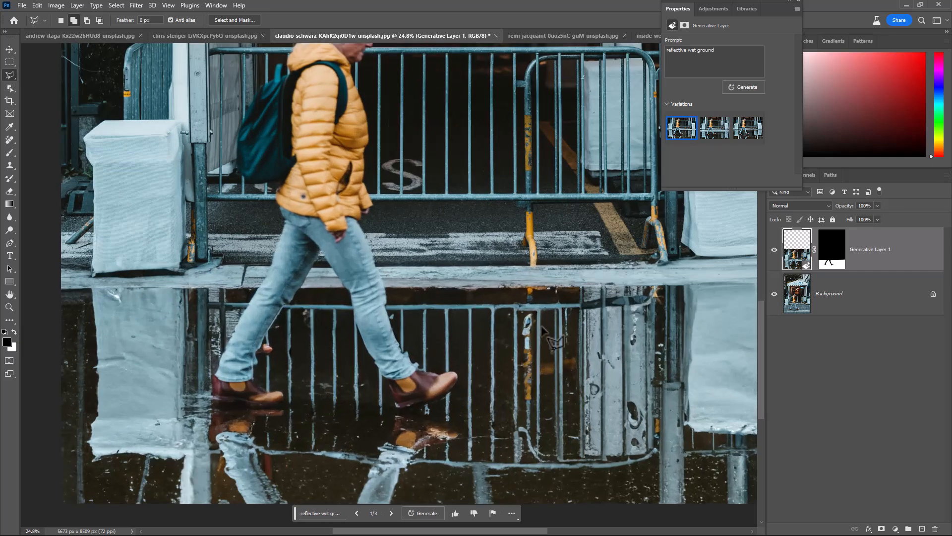
# Step: Preview the reflection variations and settle on the third one
pyautogui.click(714, 128)
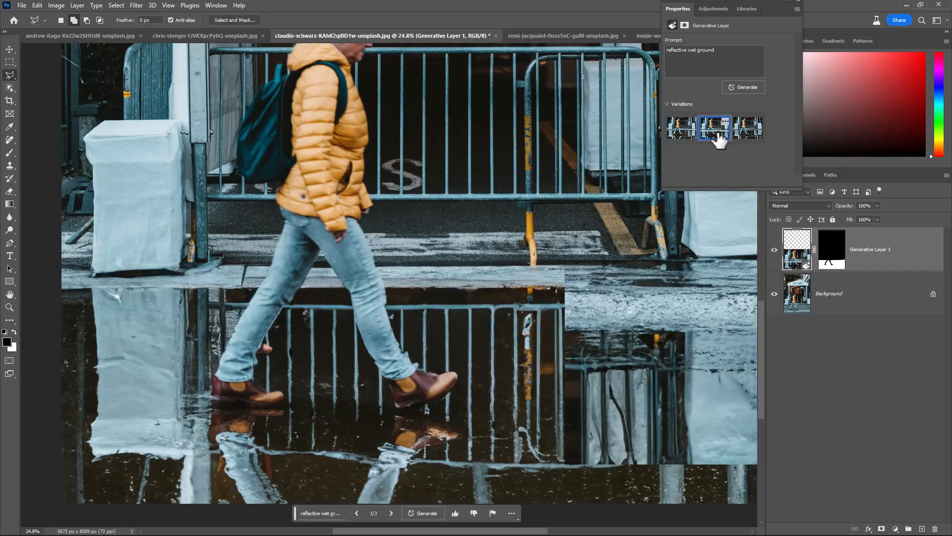
pyautogui.click(748, 129)
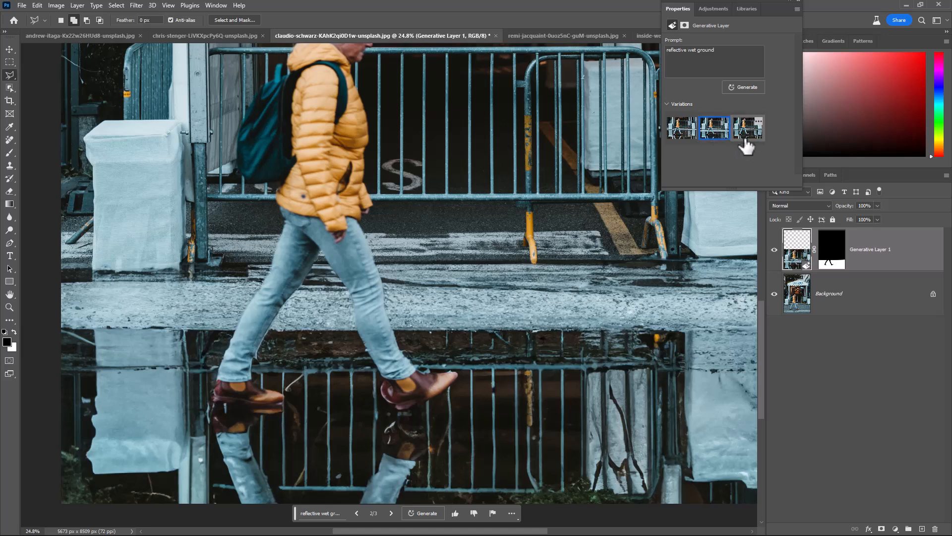
pyautogui.moveTo(749, 144)
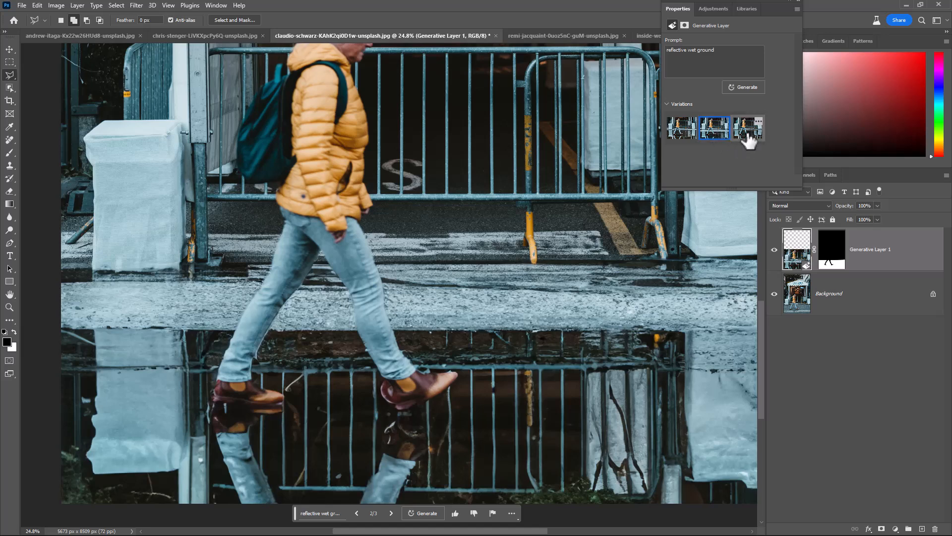
pyautogui.click(748, 128)
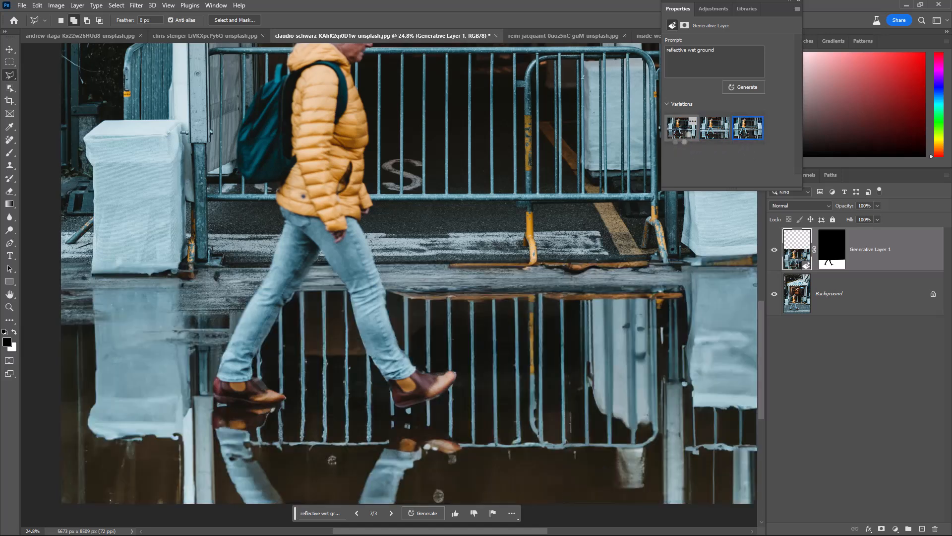
pyautogui.click(681, 128)
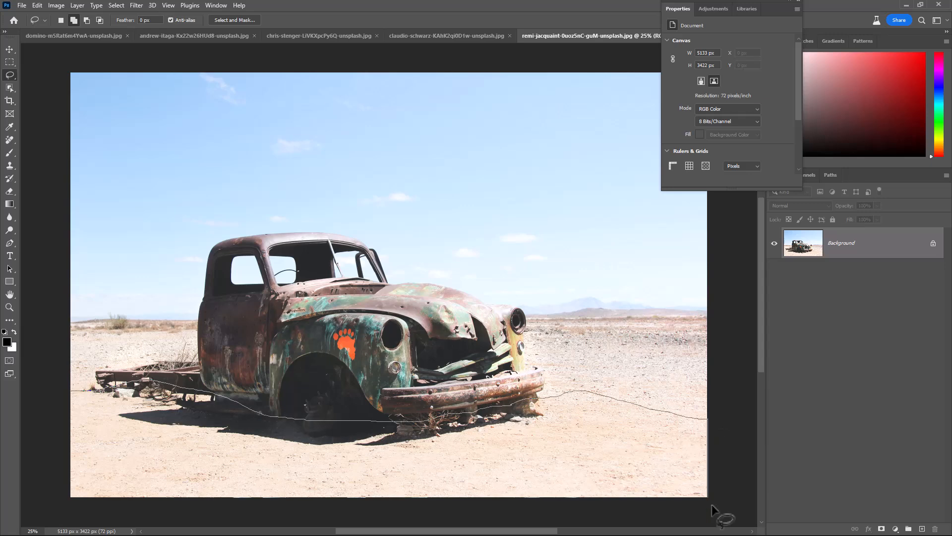
# Step: Generate a lake with calm reflective waves in the selected ground before the truck
pyautogui.click(379, 500)
pyautogui.write('lake')
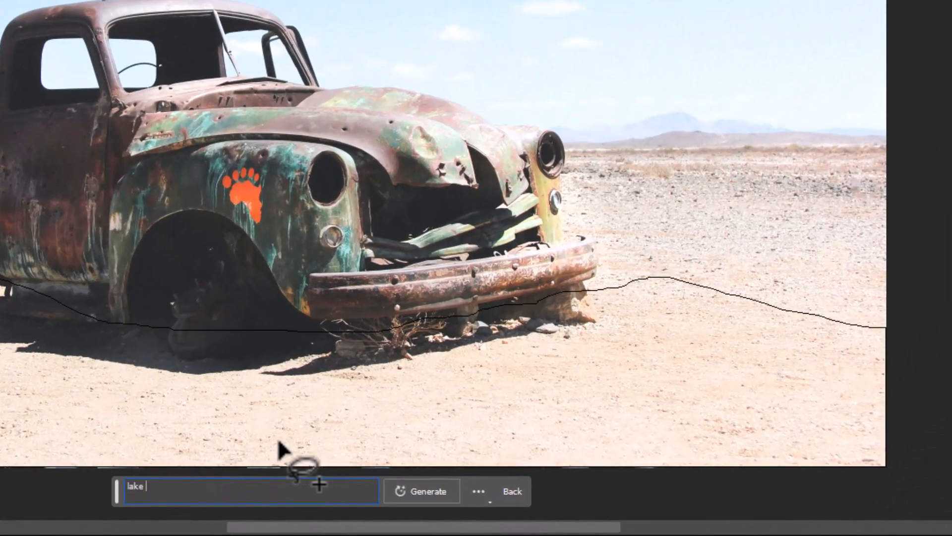
pyautogui.write('with calm')
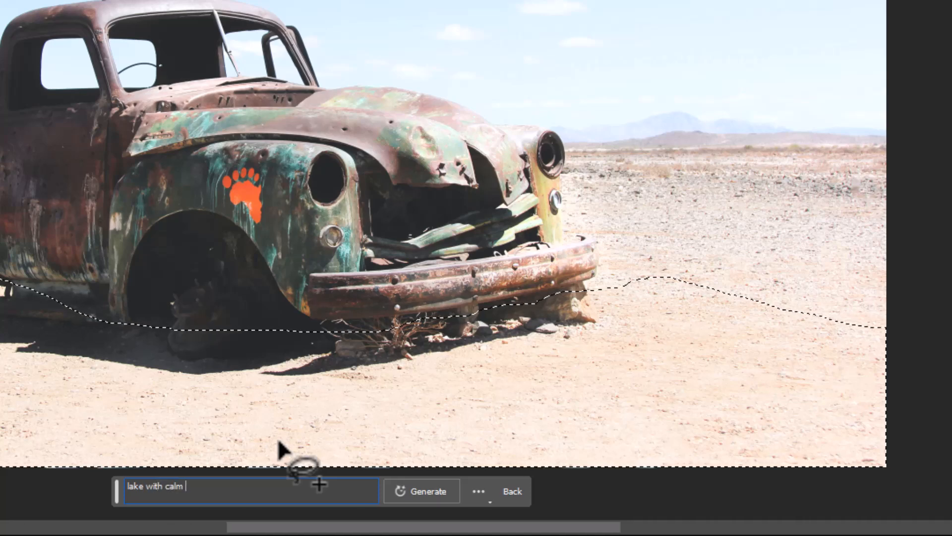
pyautogui.write('reflective')
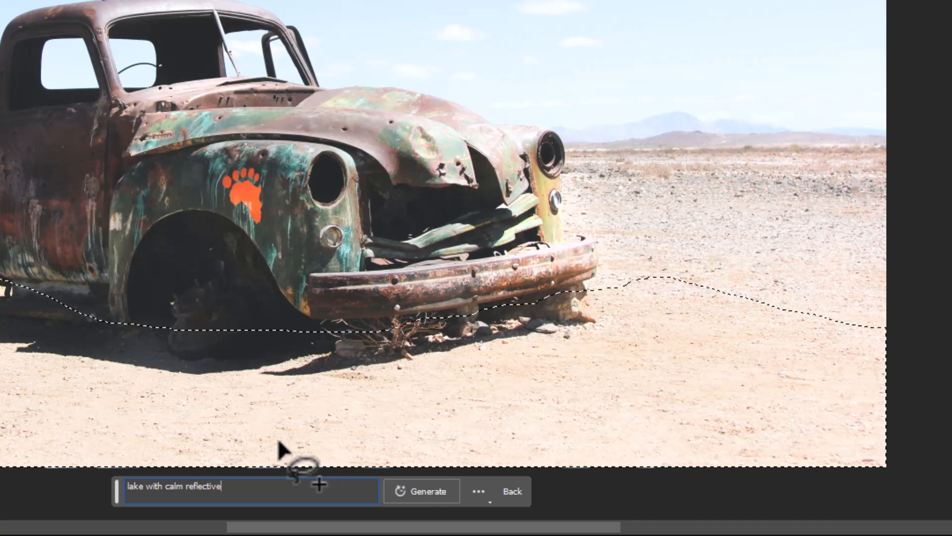
pyautogui.write('wav')
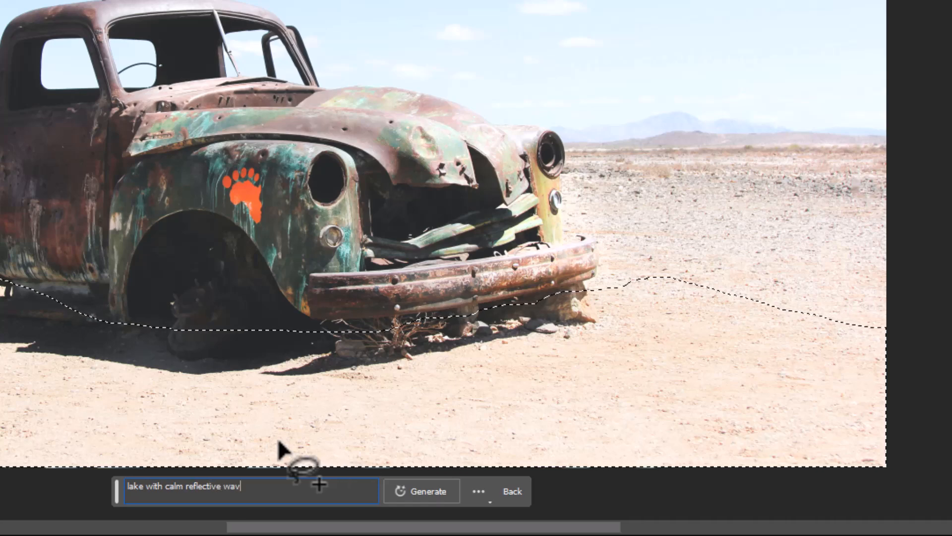
pyautogui.write('s')
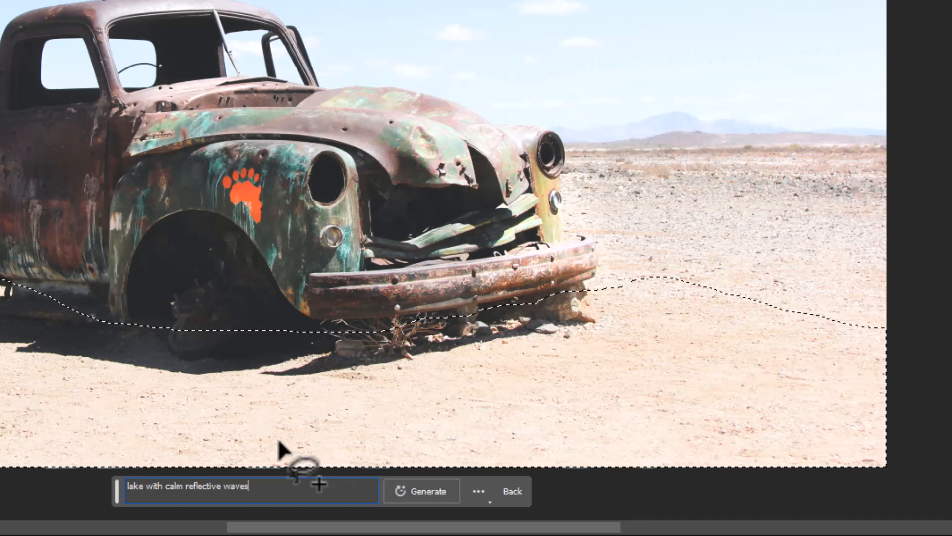
pyautogui.click(421, 491)
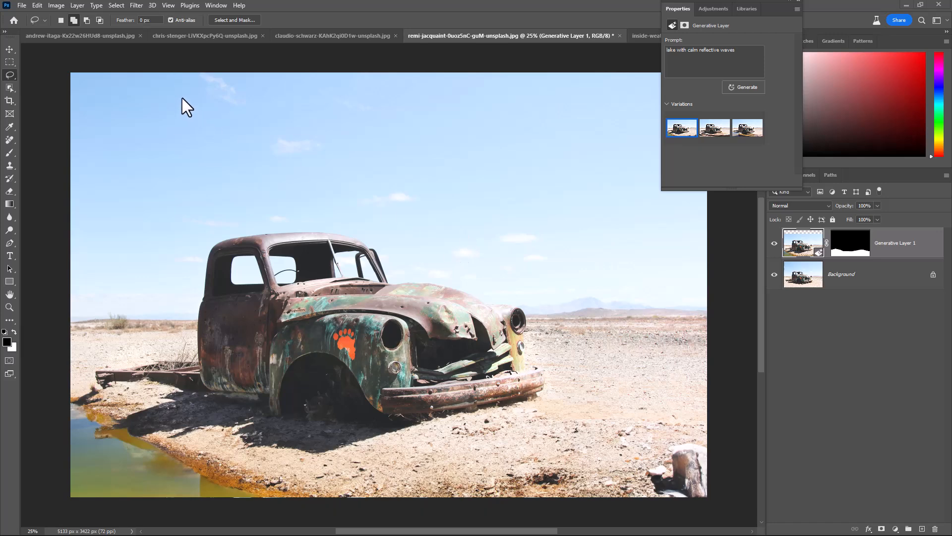
pyautogui.moveTo(719, 146)
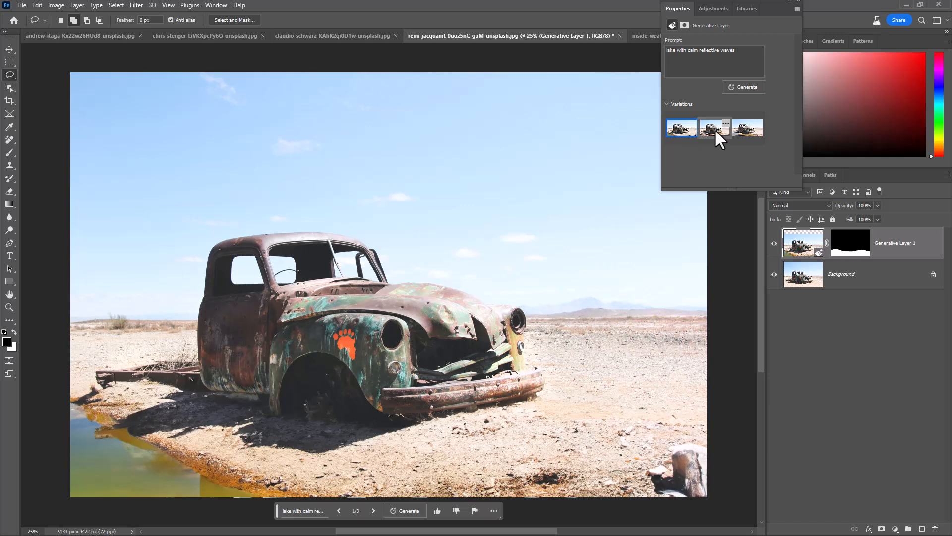
# Step: Preview the second and third lake variations, then generate more with the same prompt
pyautogui.click(715, 127)
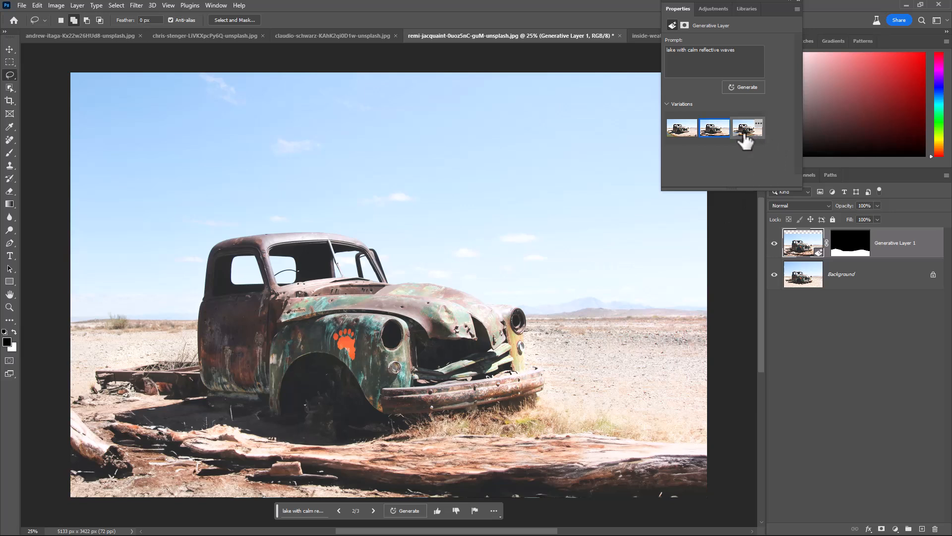
pyautogui.click(747, 128)
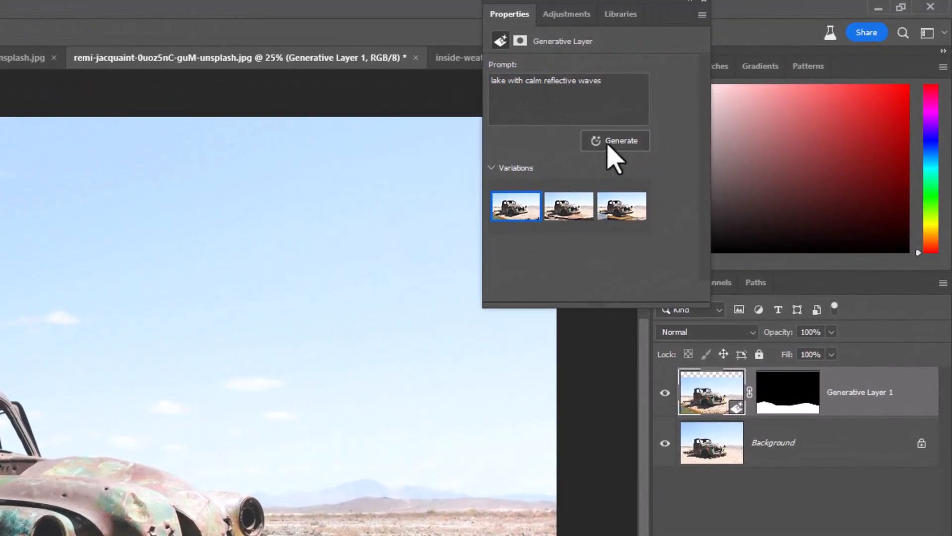
pyautogui.click(615, 140)
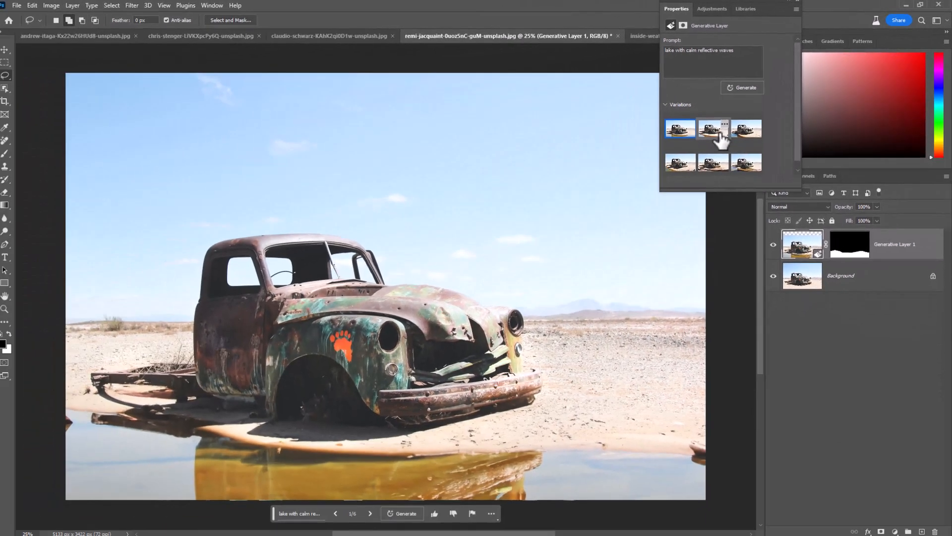
# Step: Browse the new lake options and keep the second, golden reflective water
pyautogui.click(714, 129)
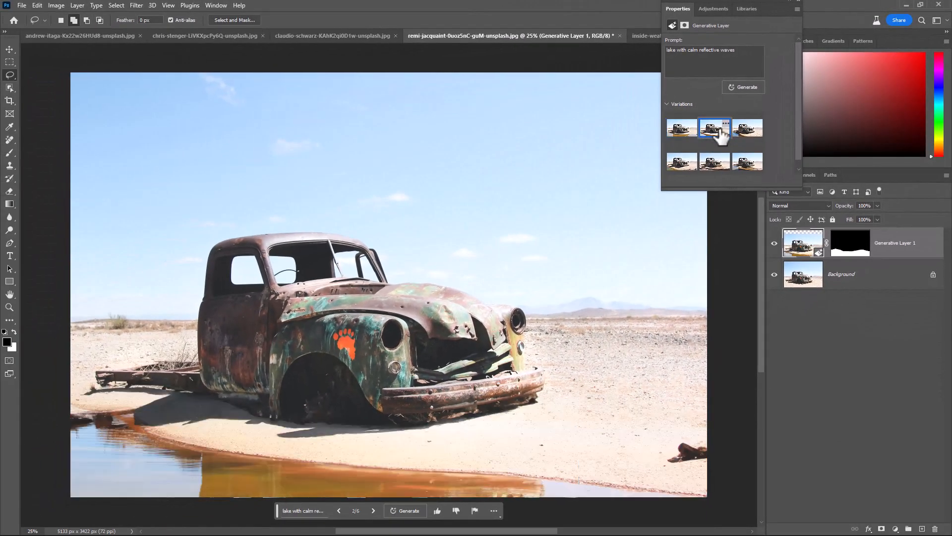
pyautogui.click(748, 128)
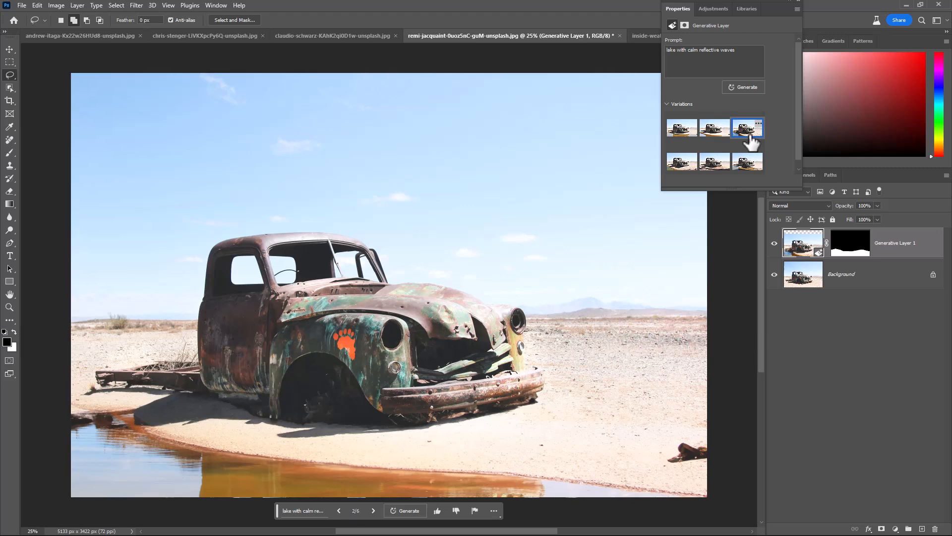
pyautogui.click(373, 510)
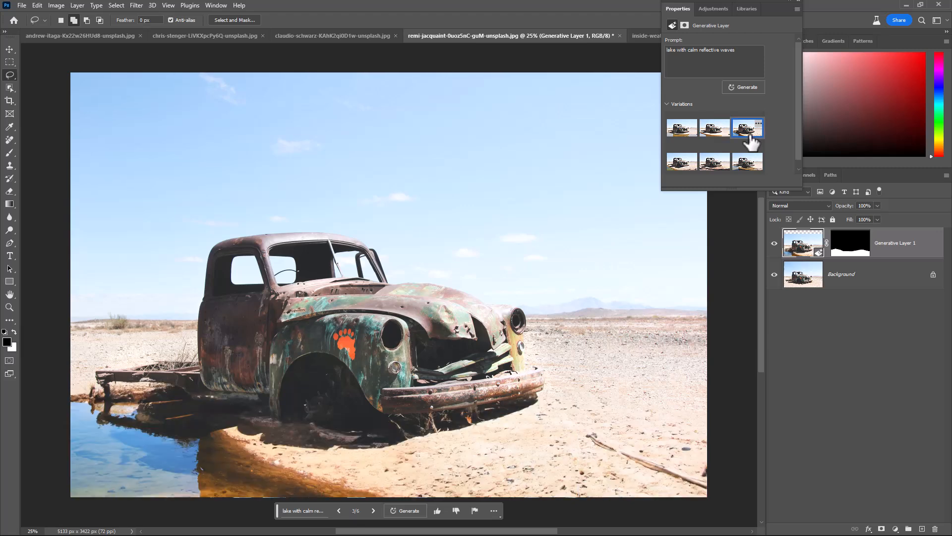
pyautogui.click(714, 128)
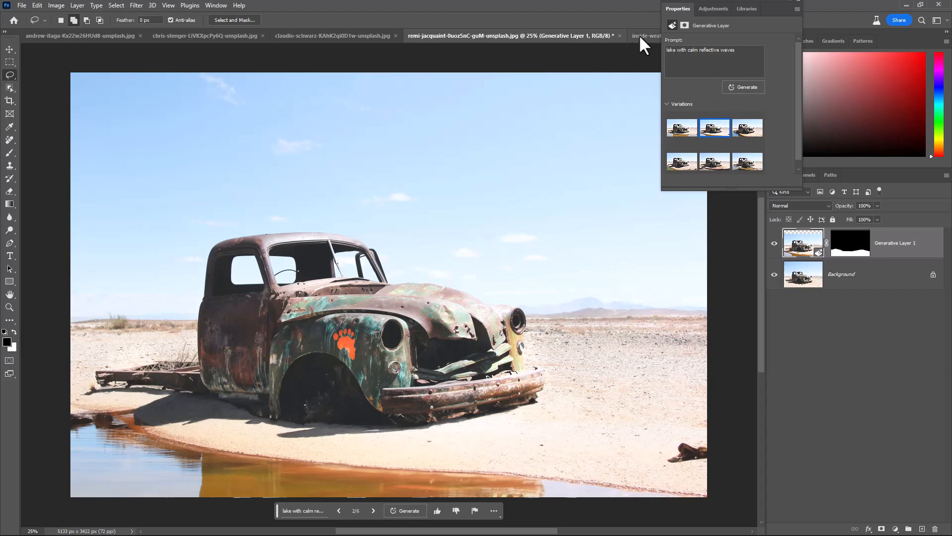
# Step: Switch to the orange sofa photo and generate a 'sleeping cat' on the selected cushion
pyautogui.click(619, 35)
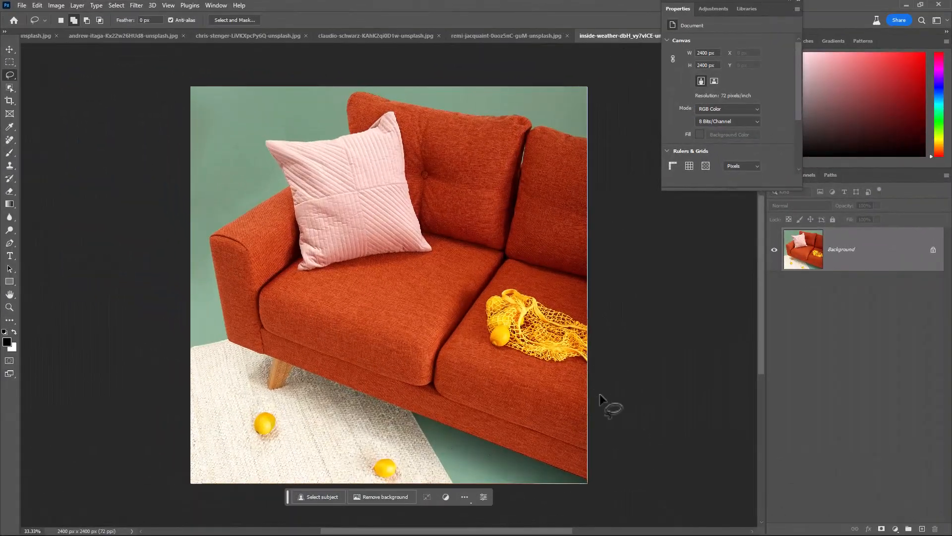
pyautogui.moveTo(325, 306)
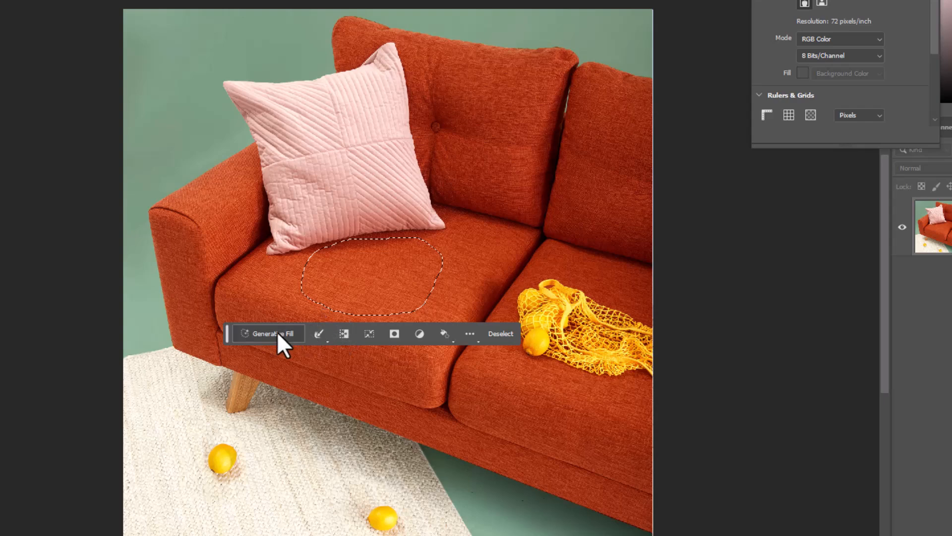
pyautogui.click(272, 333)
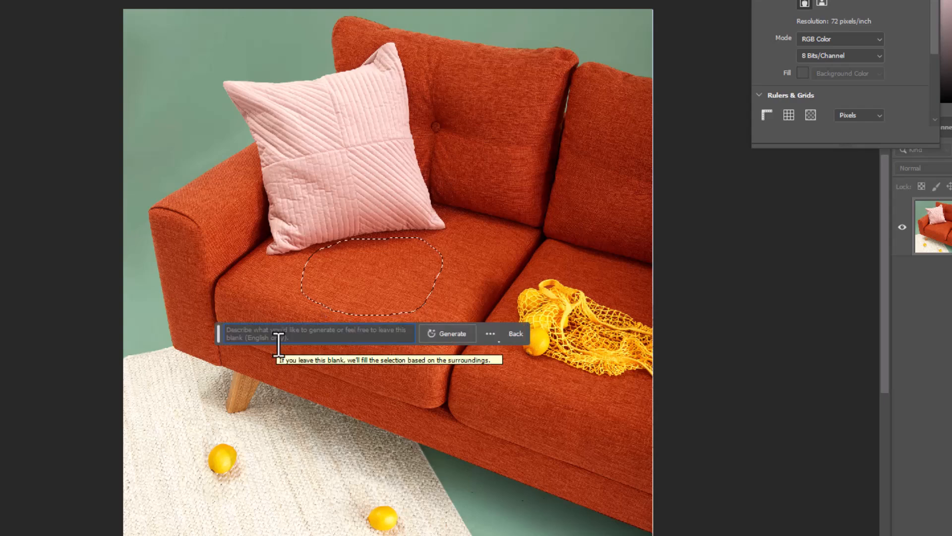
pyautogui.write('sleeping cat')
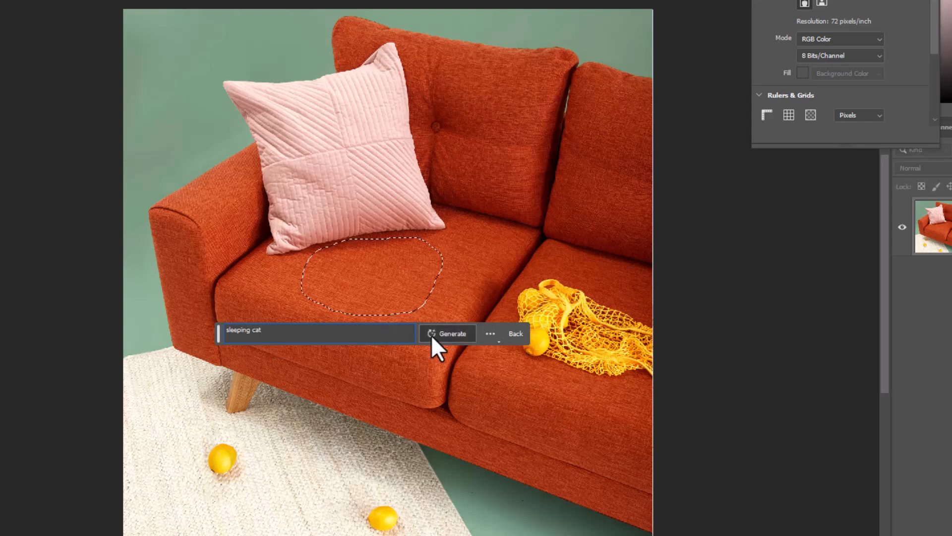
pyautogui.click(453, 333)
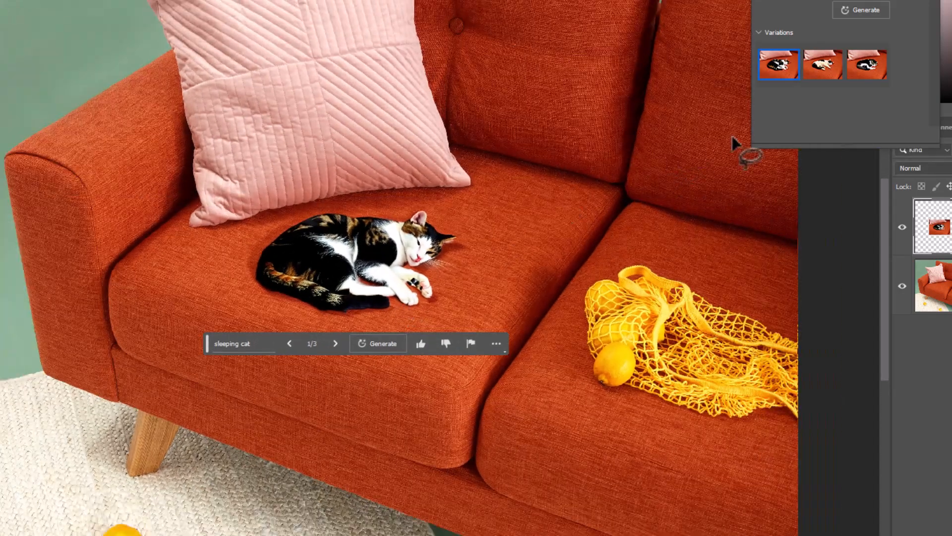
# Step: Step to cat variation 3 of 3, the curled black-and-white tabby
pyautogui.click(335, 344)
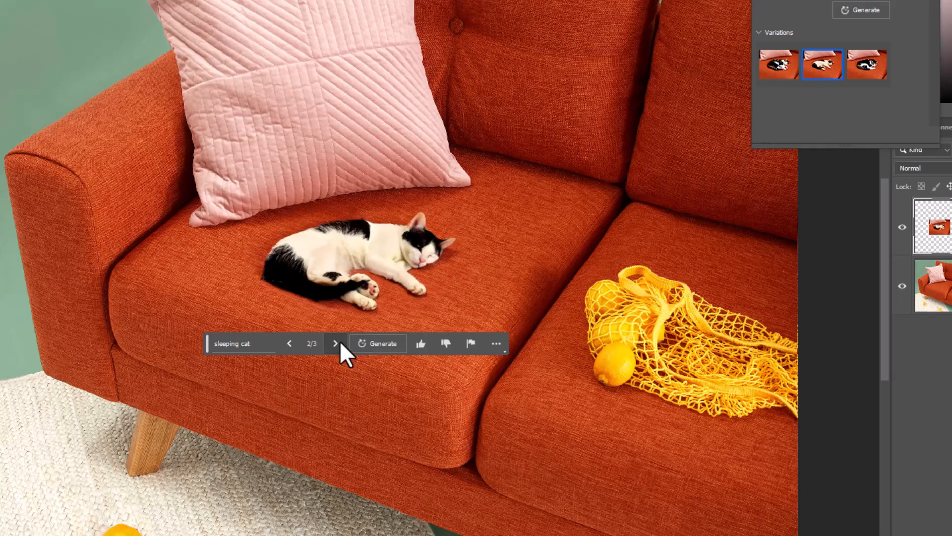
pyautogui.click(335, 343)
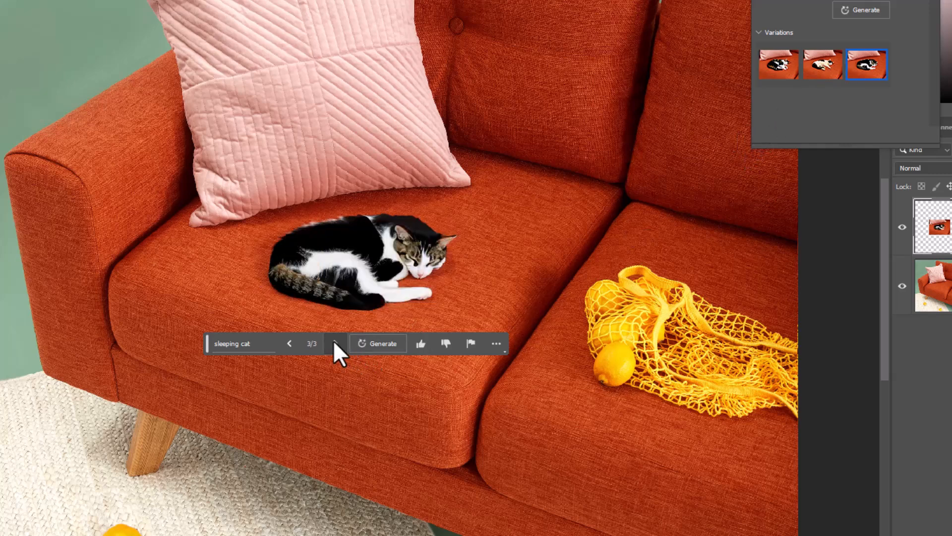
pyautogui.moveTo(336, 343)
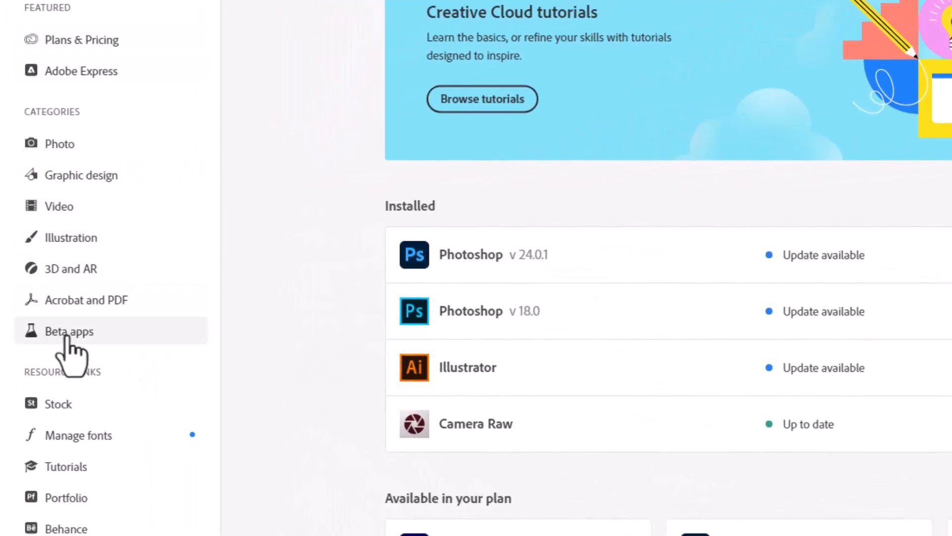
# Step: Open the Beta apps category to see Photoshop (Beta) installed and up to date
pyautogui.click(69, 330)
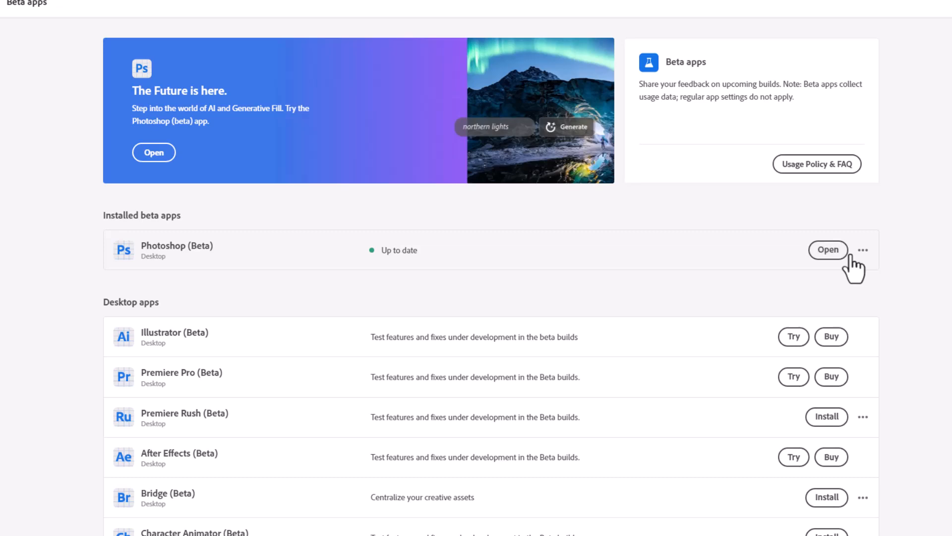
pyautogui.moveTo(685, 311)
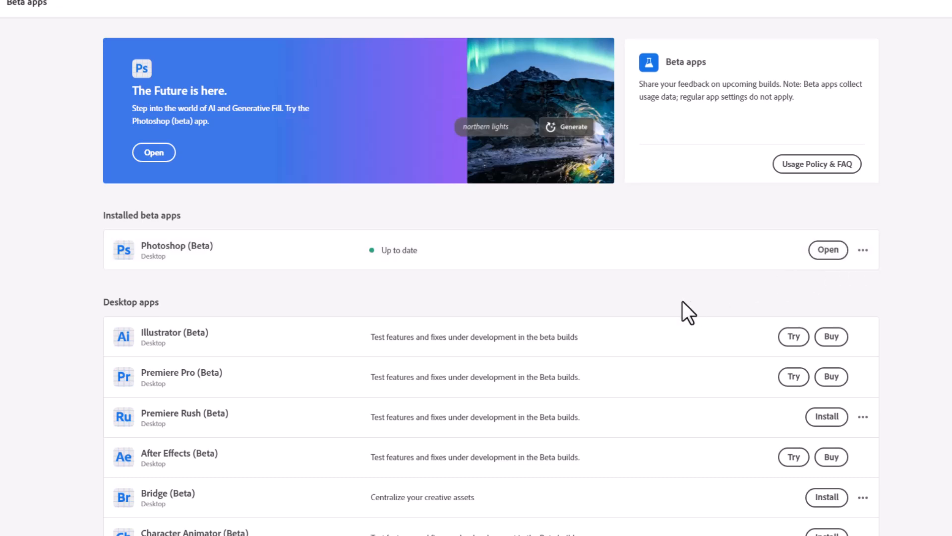